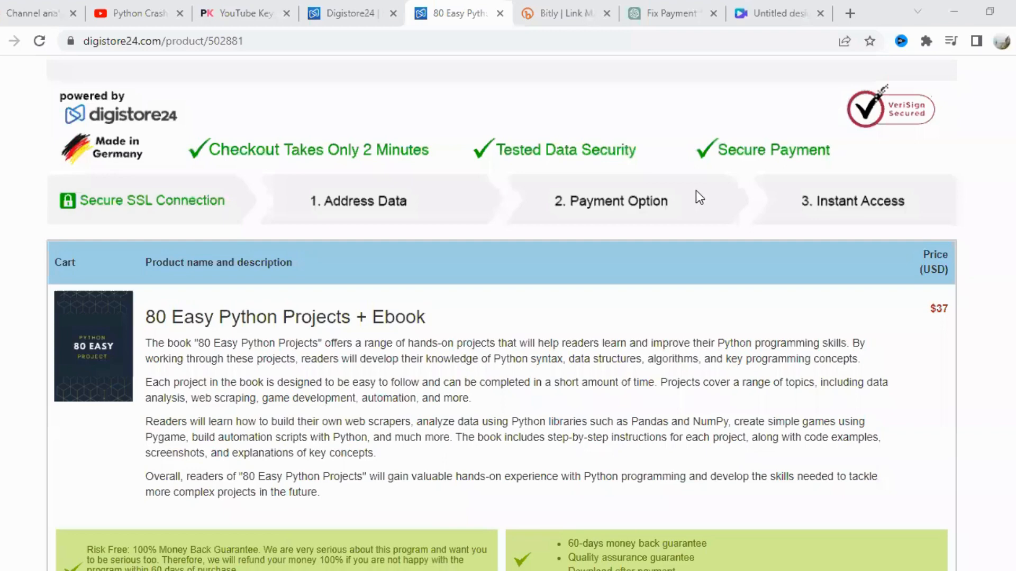
mouse_move(597, 338)
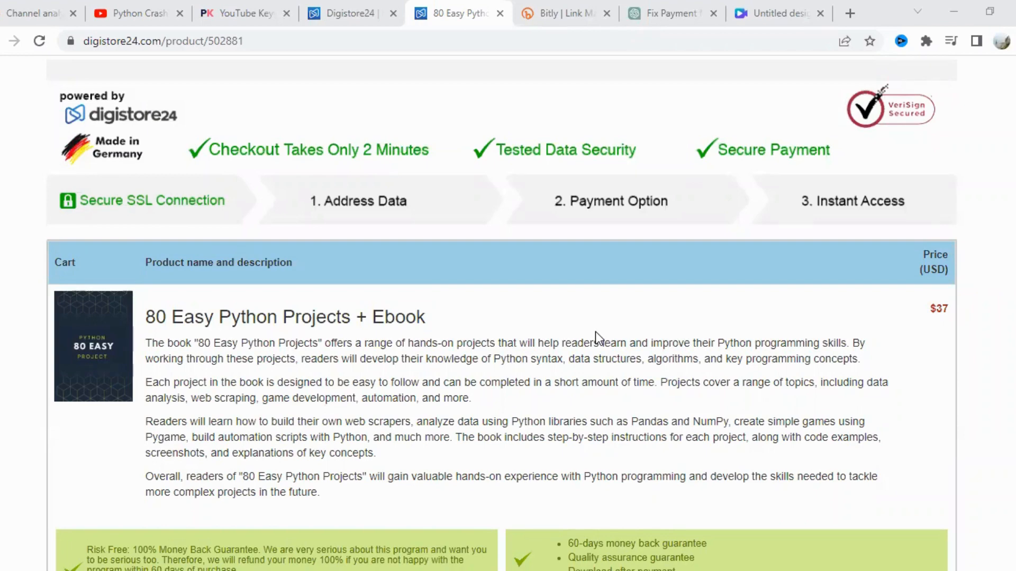
mouse_move(304, 206)
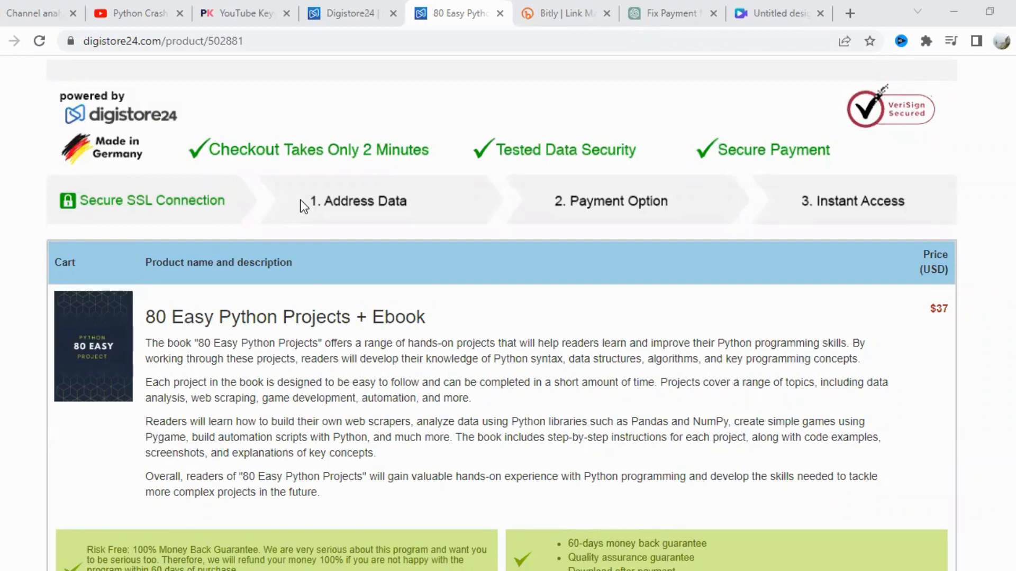
- Scroll the checkout to show the $37 Python ebook description, guarantee boxes and Address/Payment headers
scroll(down, 3)
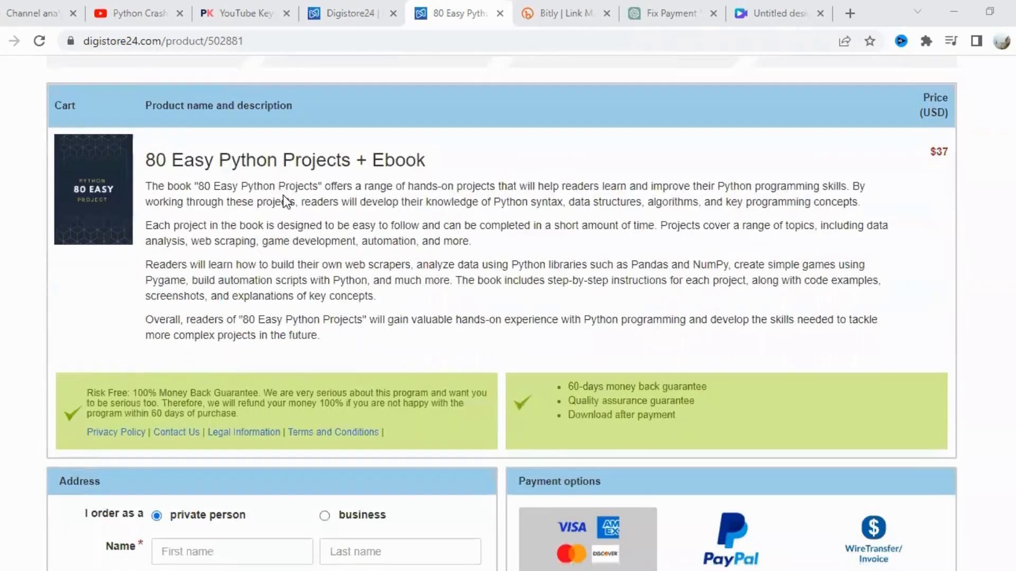
drag(145, 160, 396, 159)
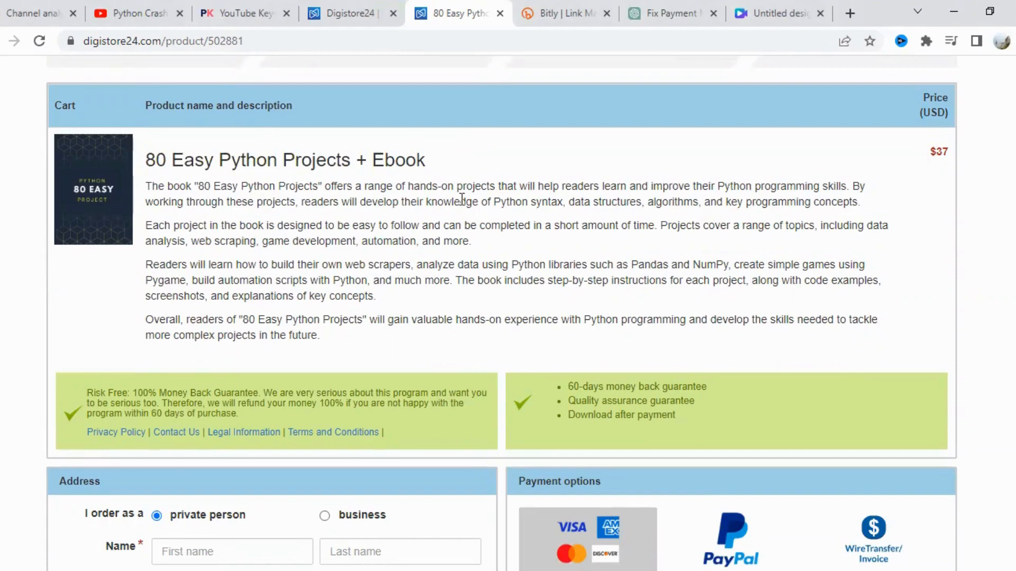
mouse_move(736, 202)
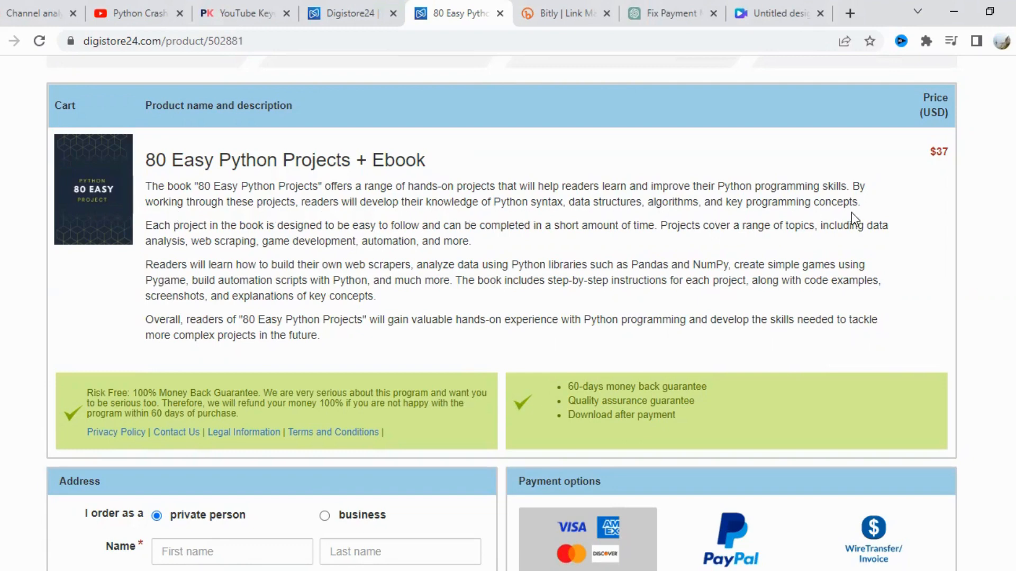
mouse_move(410, 235)
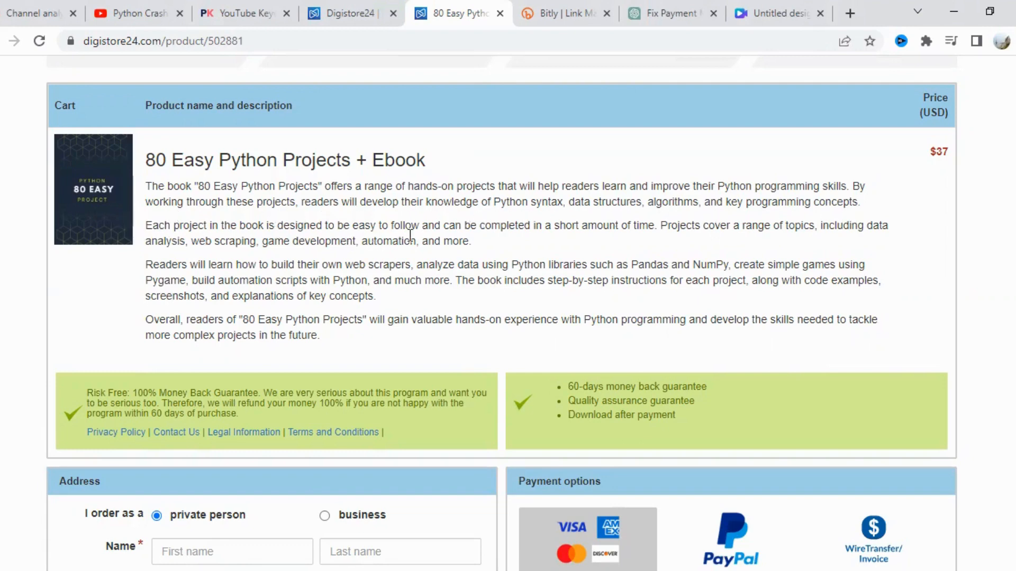
mouse_move(881, 241)
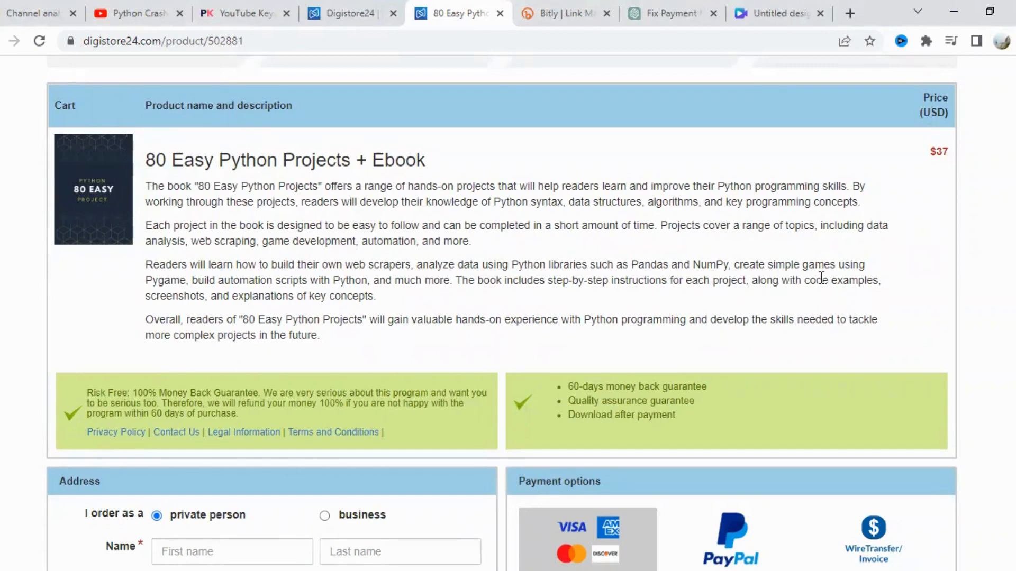
mouse_move(349, 292)
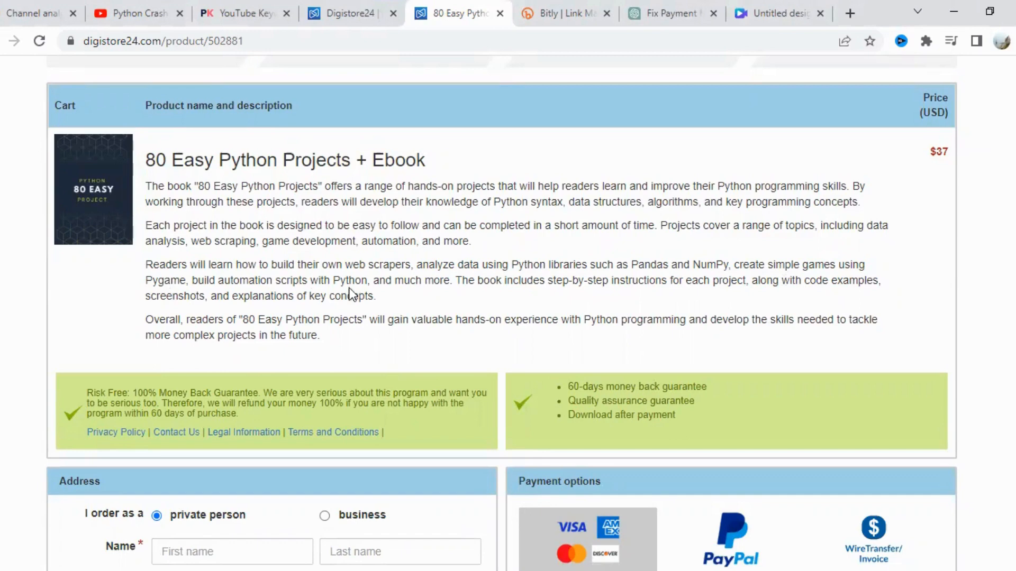
mouse_move(715, 297)
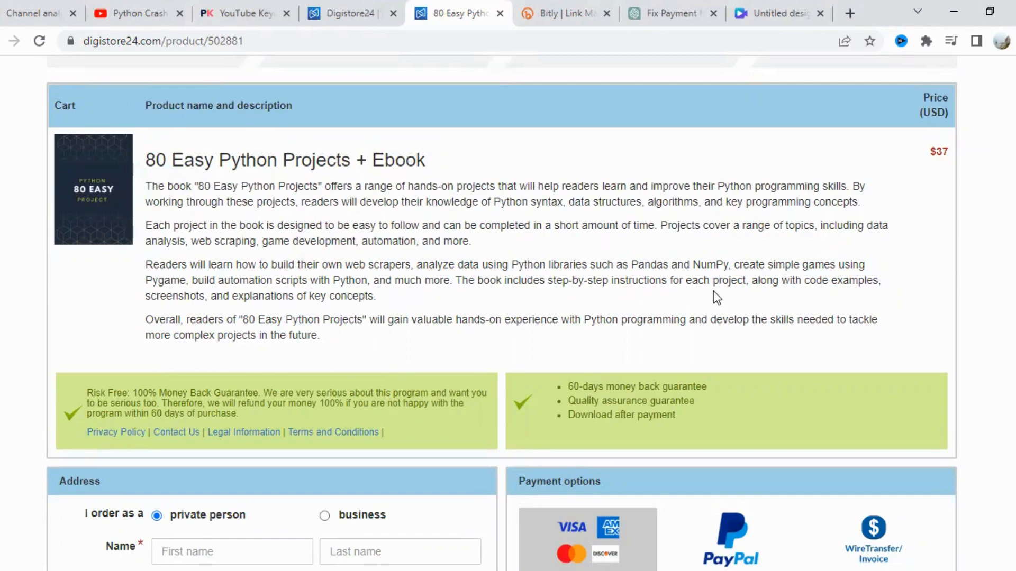
mouse_move(253, 313)
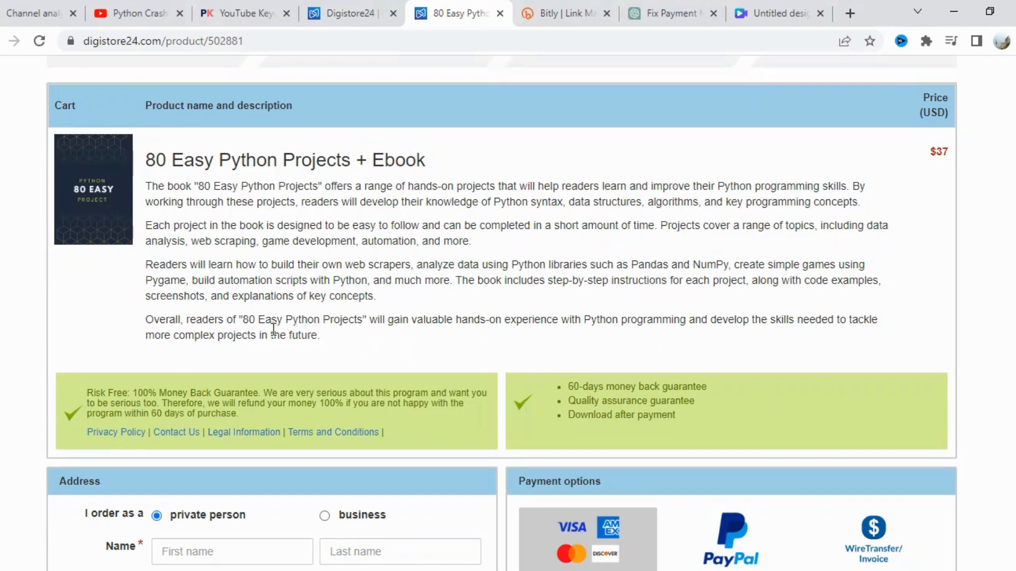
mouse_move(594, 332)
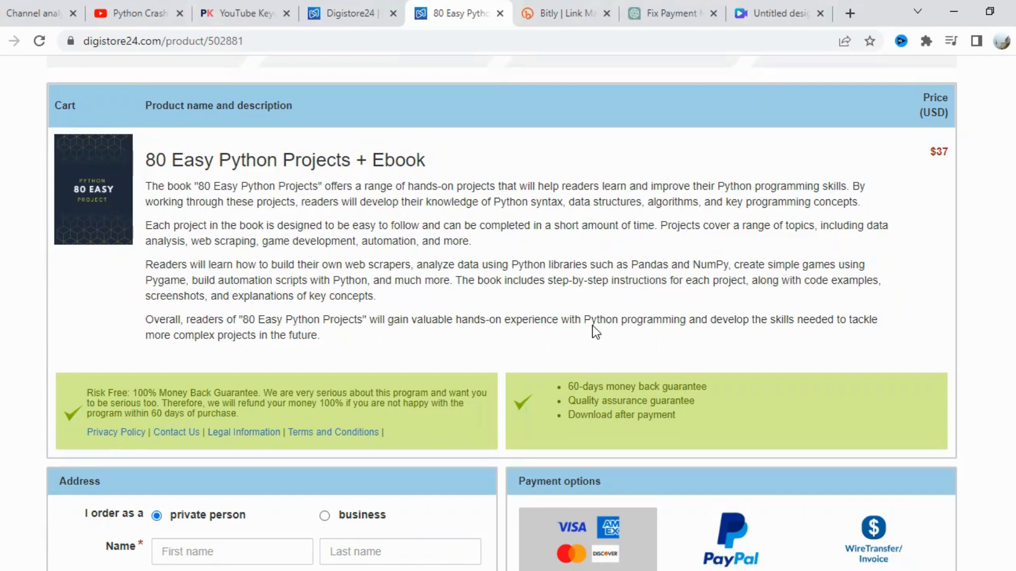
mouse_move(205, 336)
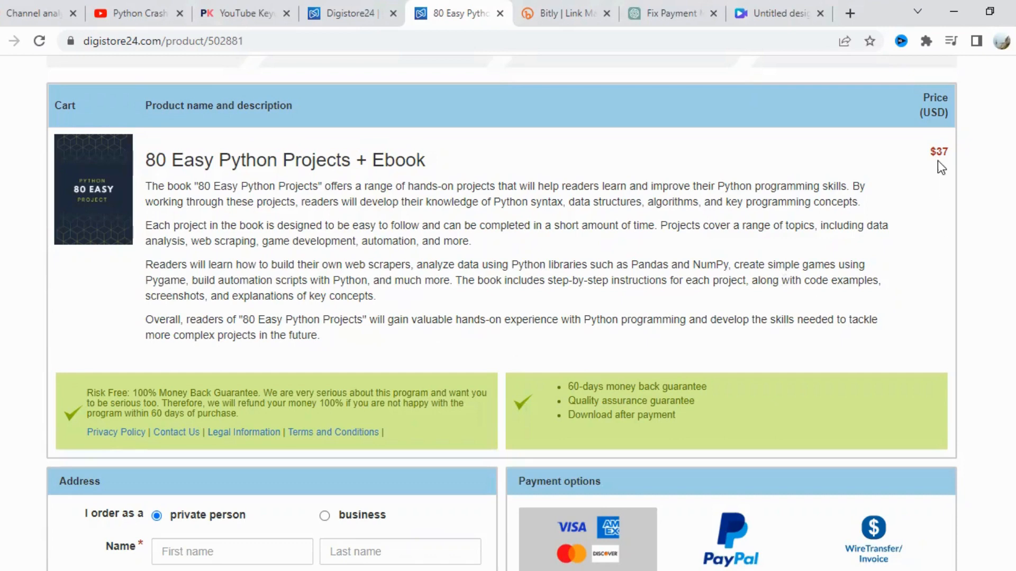
double_click(938, 152)
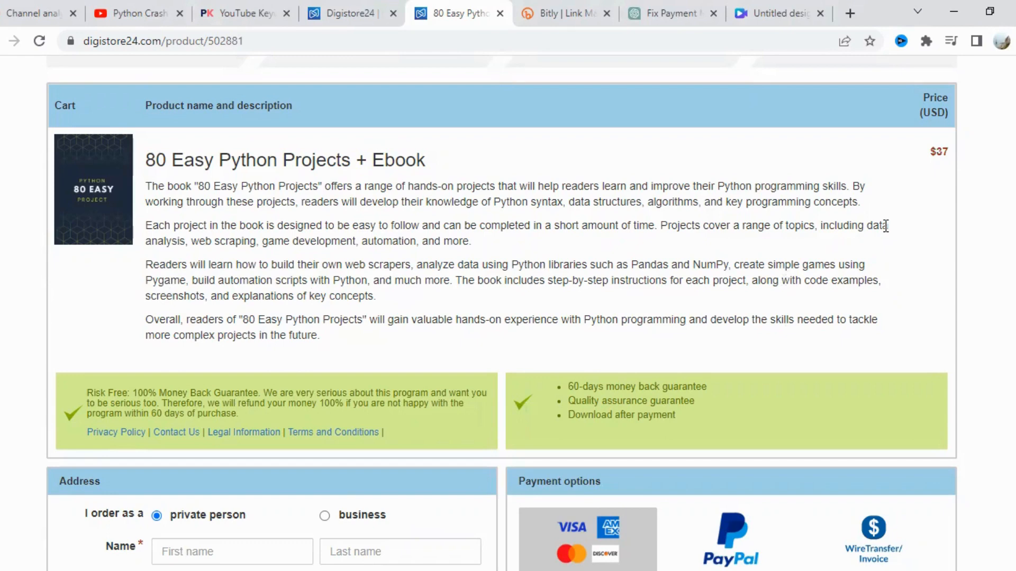
- Scroll down past the 'Download after payment' guarantee to the empty address form, card fields and security badges
scroll(down, 3)
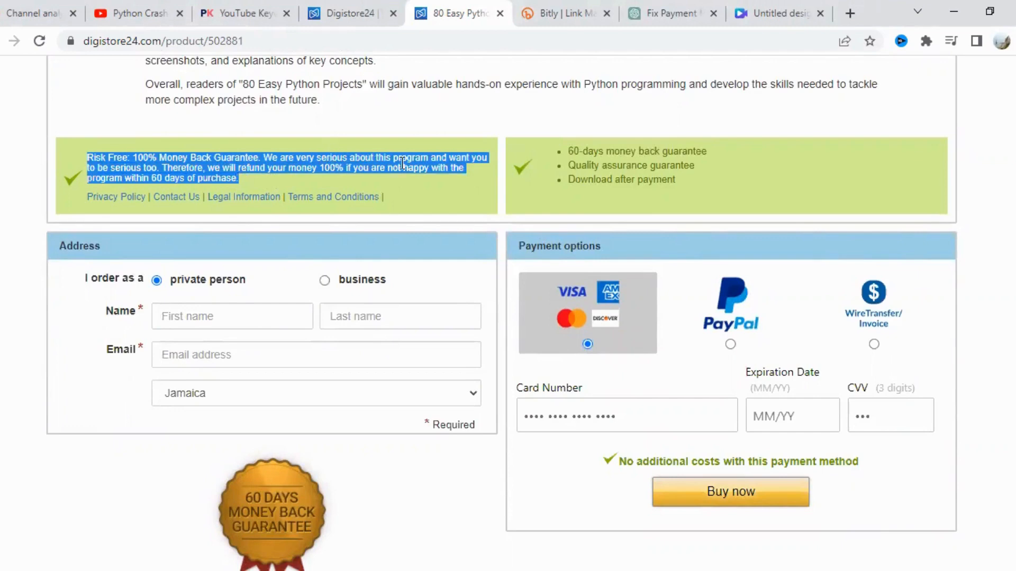
mouse_move(187, 179)
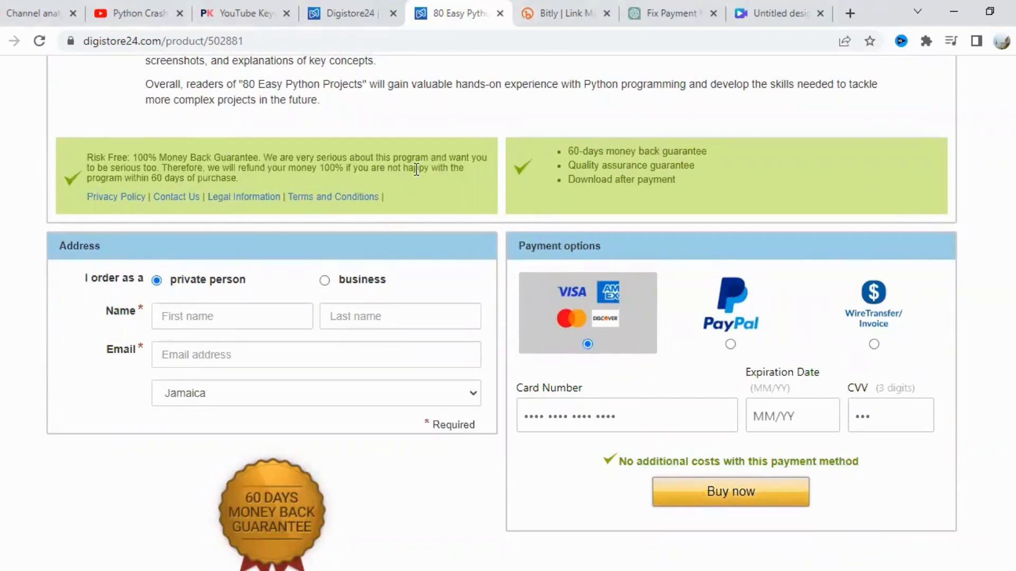
mouse_move(182, 185)
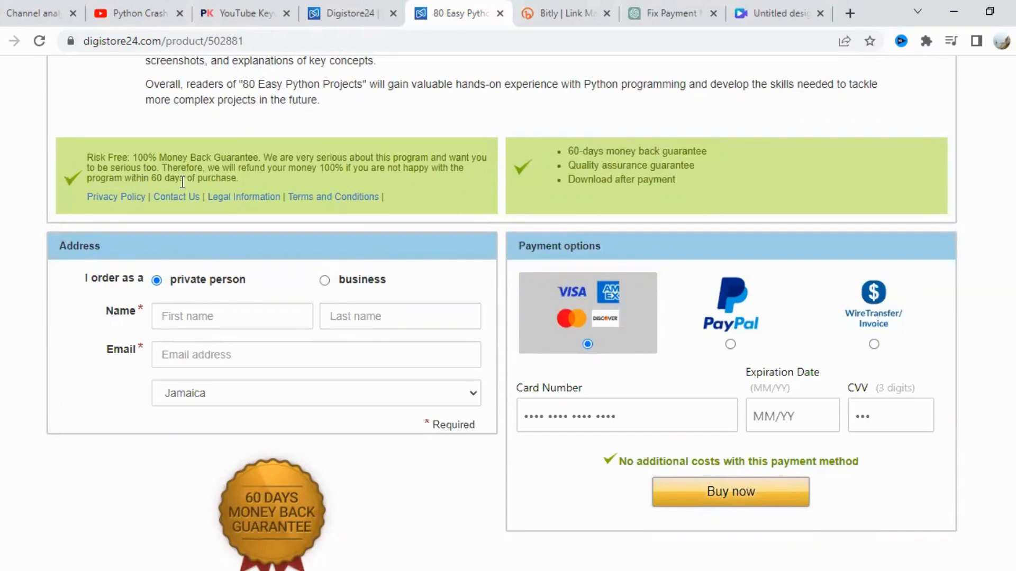
mouse_move(569, 153)
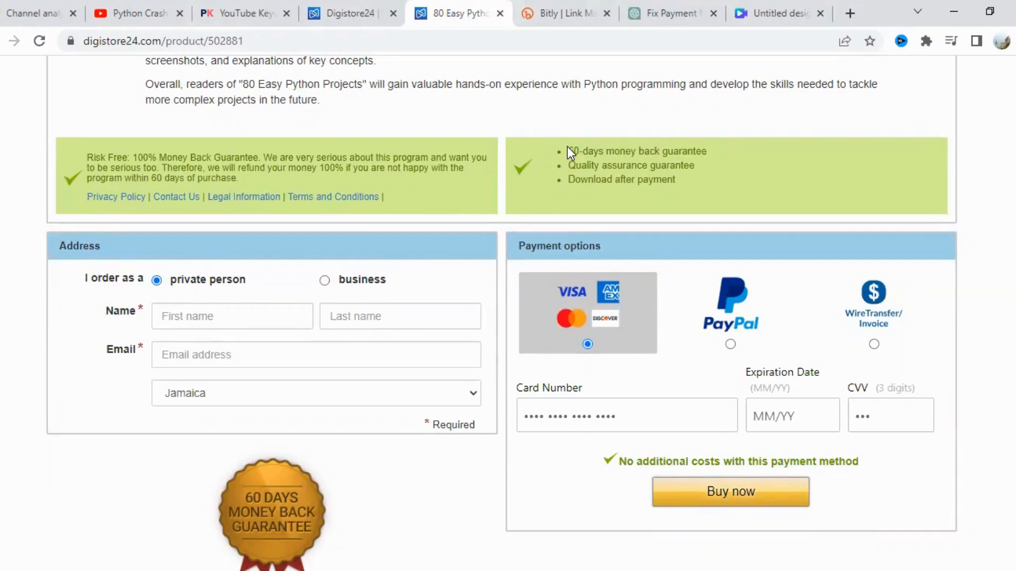
double_click(630, 165)
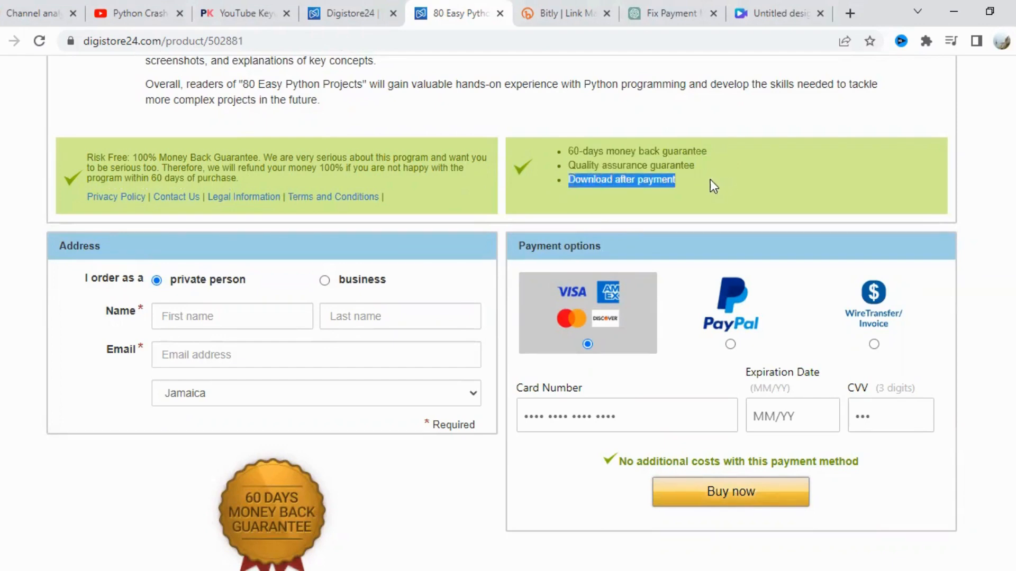
scroll(down, 3)
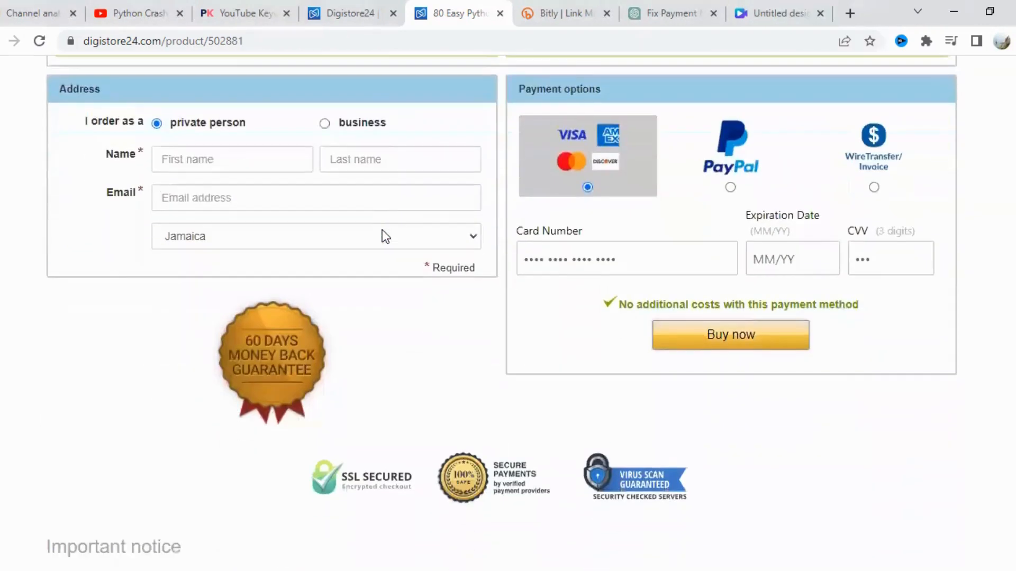